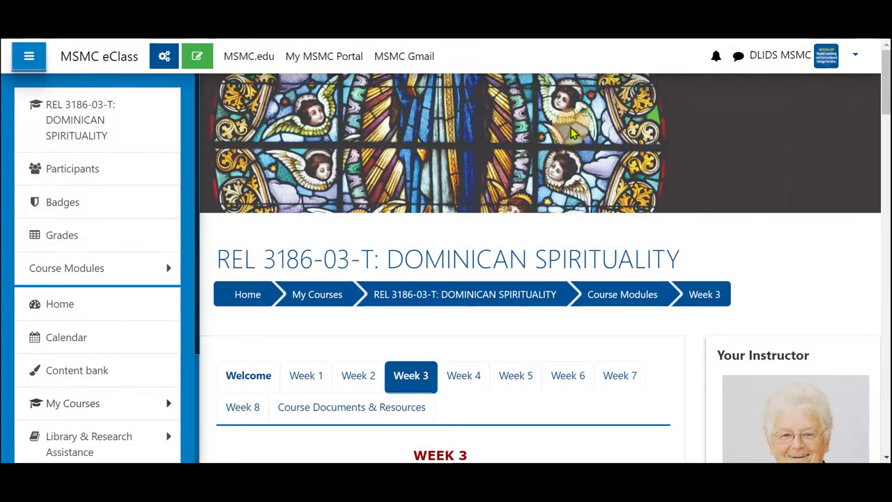
pyautogui.moveTo(29, 56)
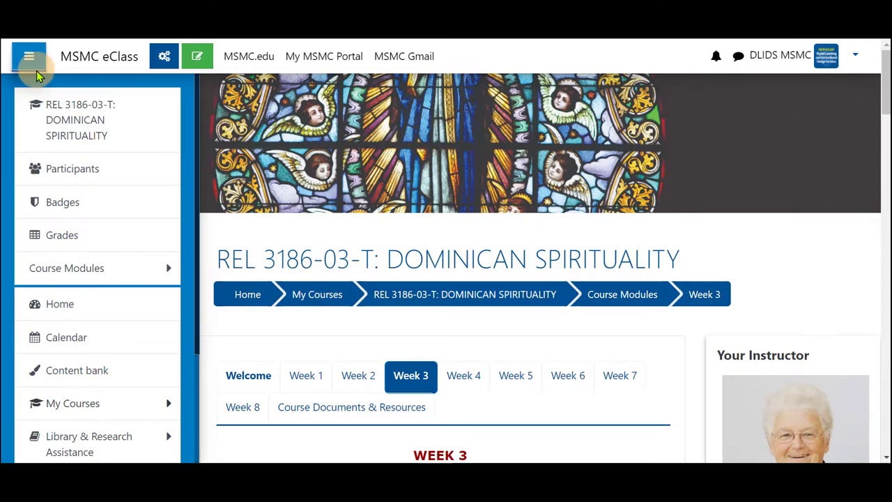
# Collapse the course navigation drawer and scroll Week 3 down to its Required Activities list
pyautogui.click(29, 56)
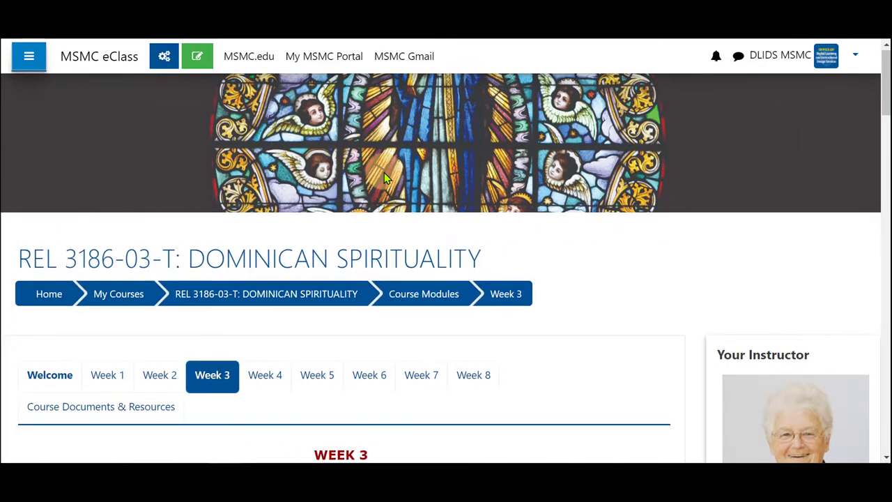
pyautogui.scroll(-3)
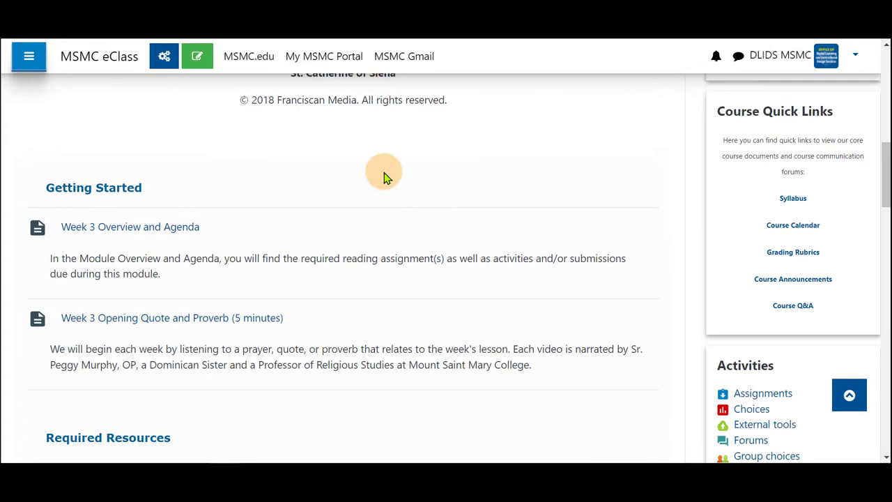
pyautogui.scroll(-3)
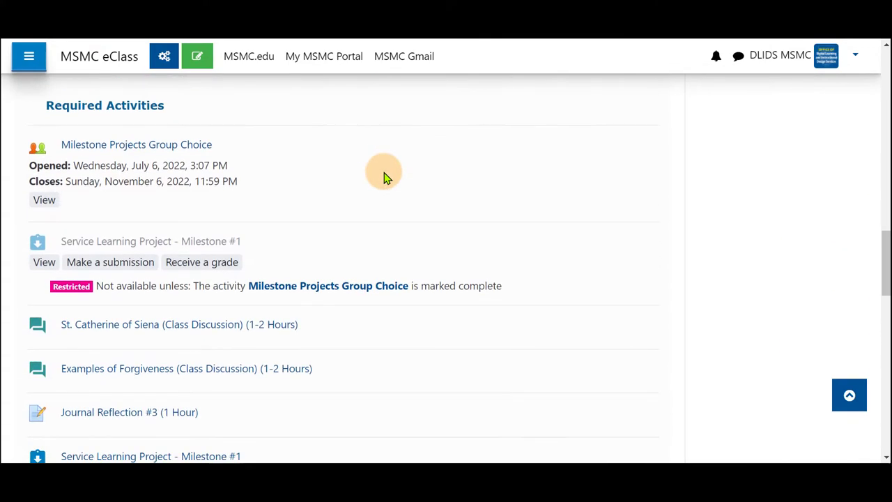
pyautogui.moveTo(195, 144)
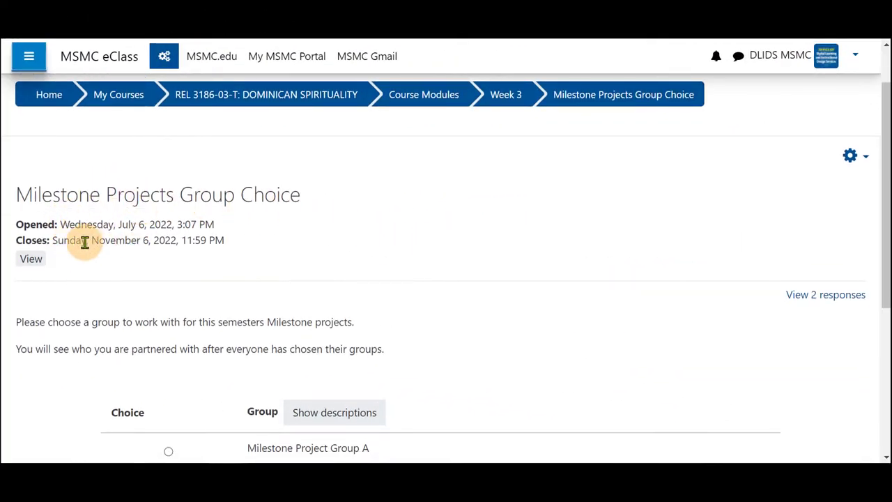
pyautogui.moveTo(202, 216)
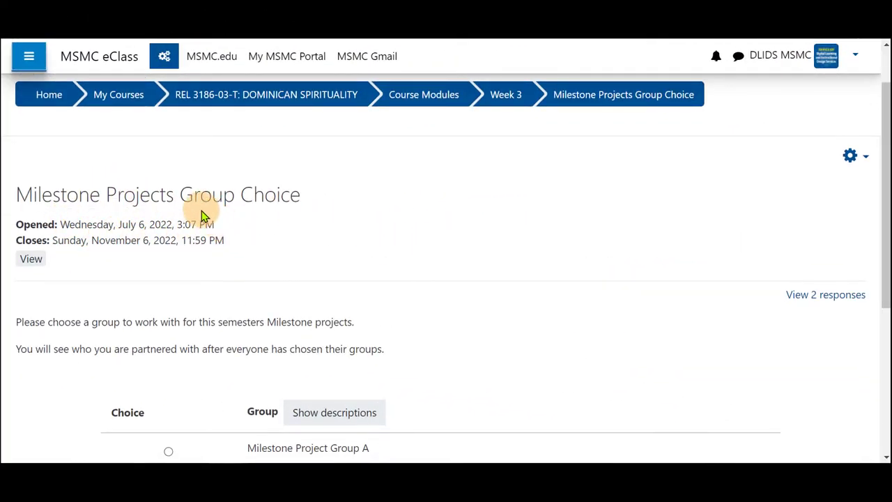
pyautogui.moveTo(61, 240)
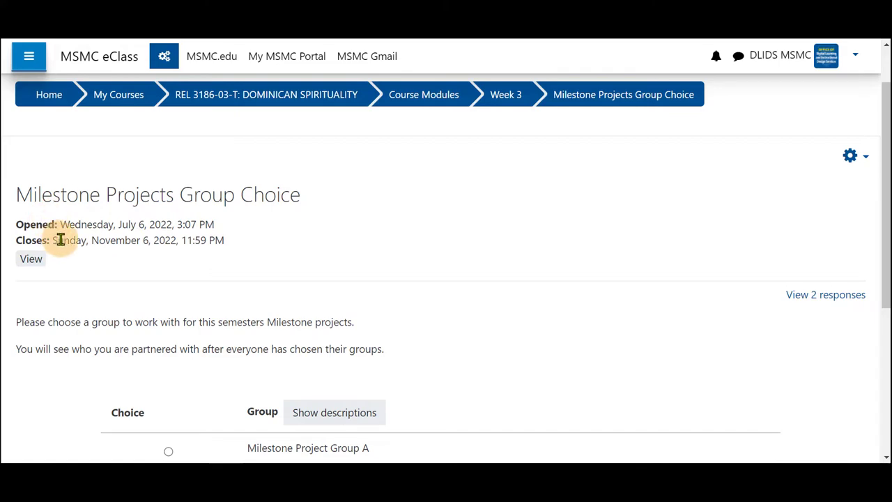
pyautogui.moveTo(47, 263)
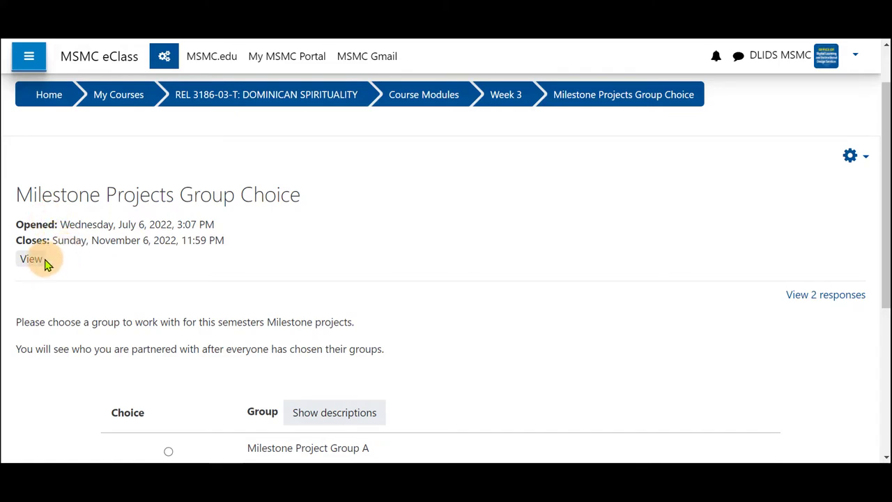
# Show and re-hide the group descriptions, then select Milestone Project Group A
pyautogui.scroll(-3)
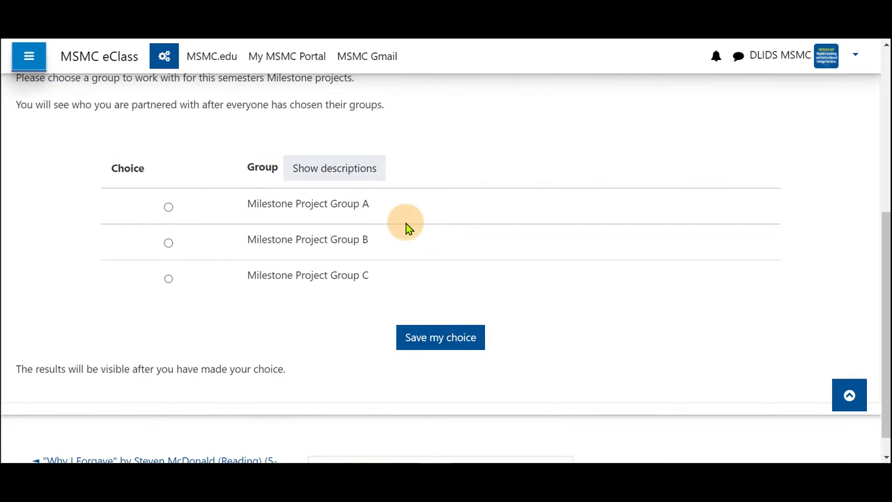
pyautogui.click(333, 168)
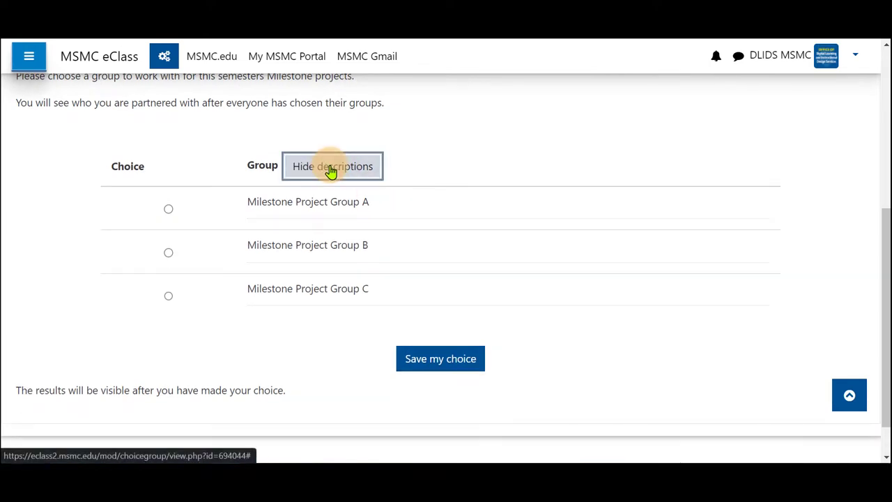
pyautogui.click(333, 165)
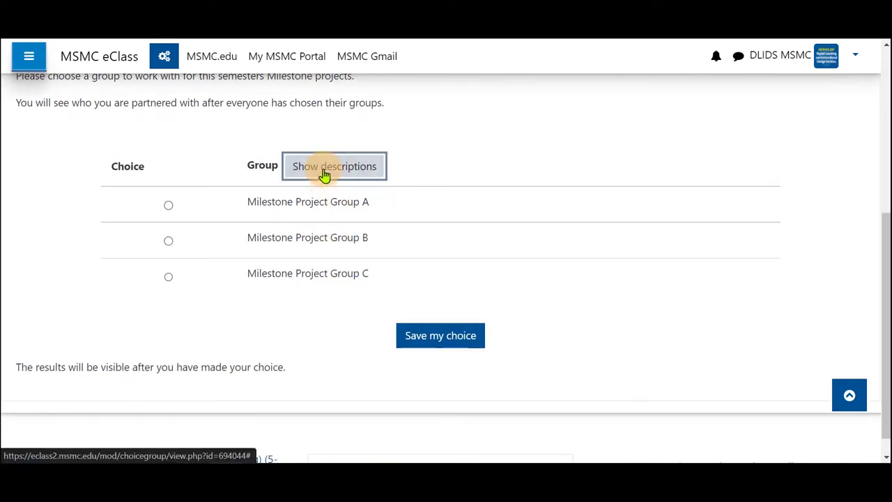
pyautogui.click(167, 205)
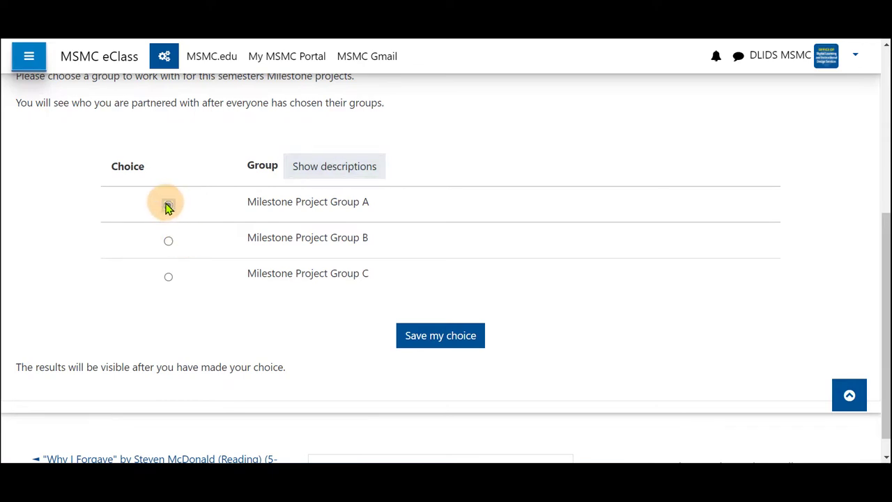
pyautogui.click(168, 204)
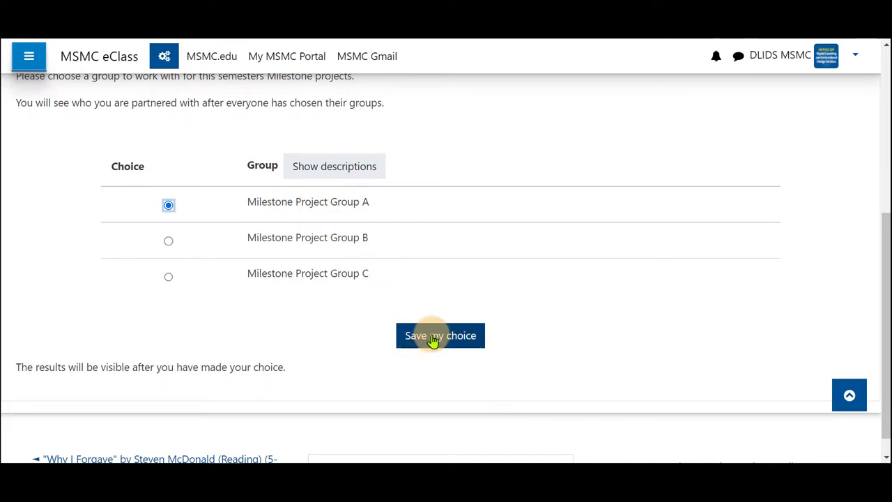
pyautogui.scroll(3)
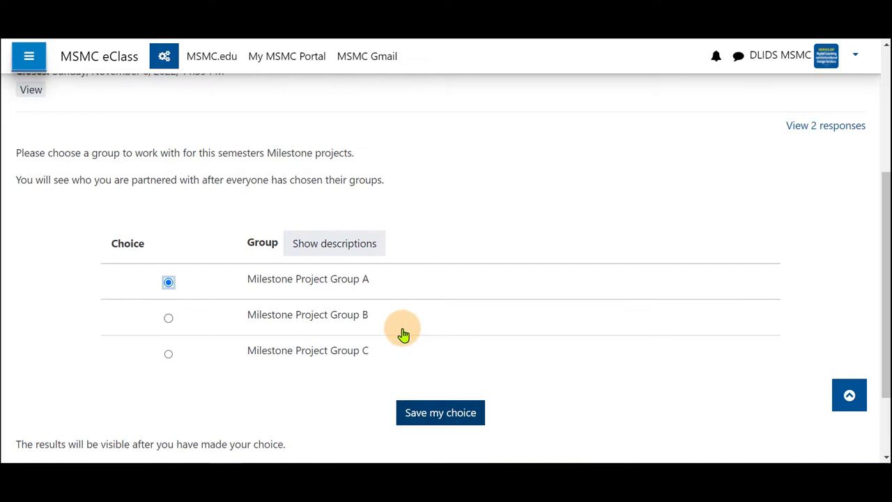
pyautogui.scroll(3)
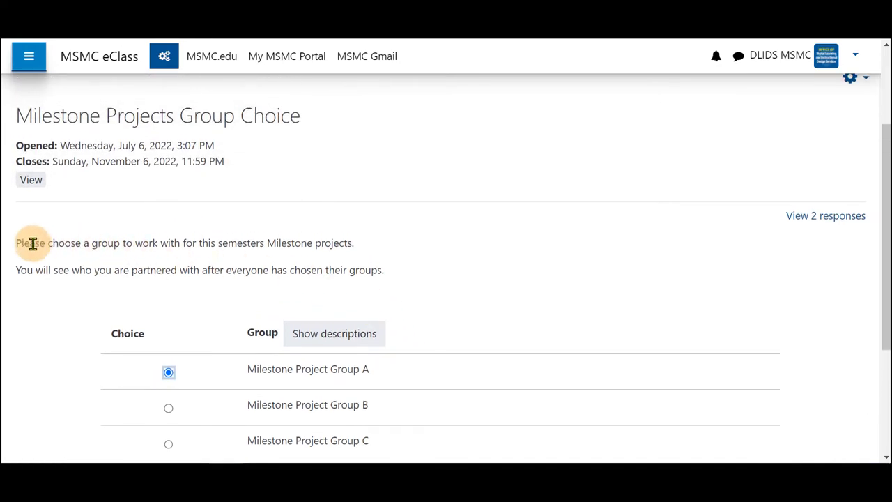
pyautogui.moveTo(127, 243)
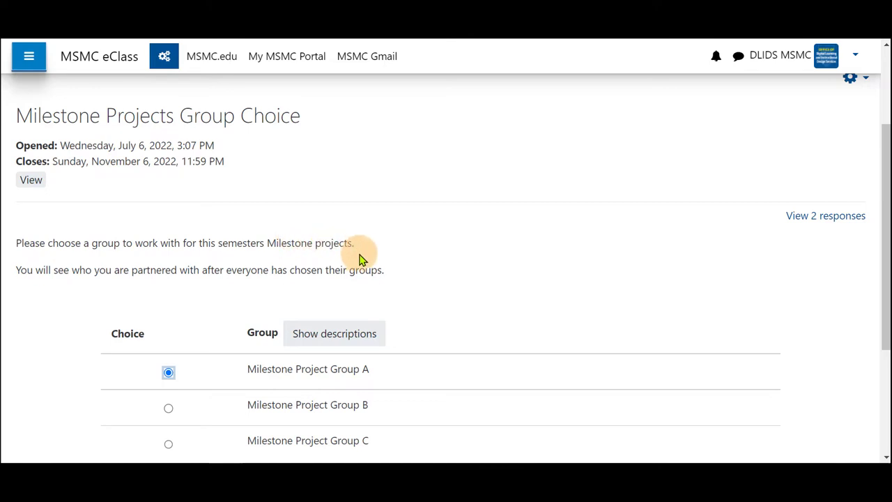
pyautogui.moveTo(439, 264)
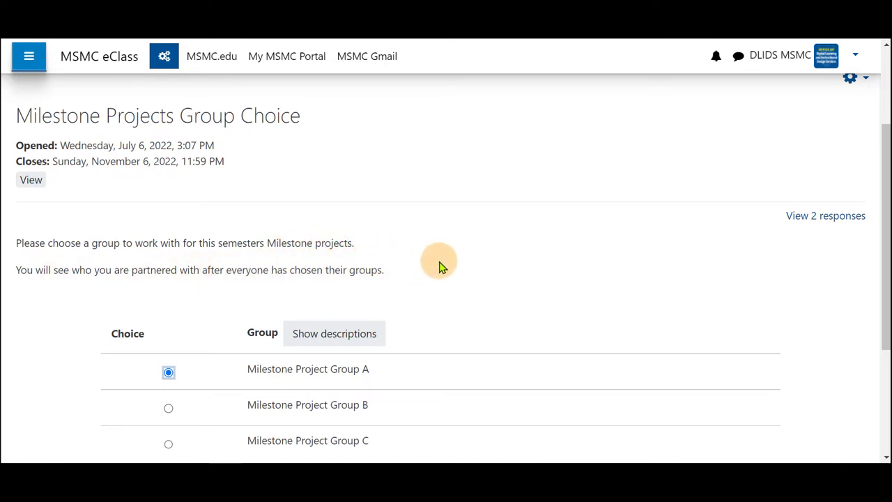
pyautogui.scroll(-3)
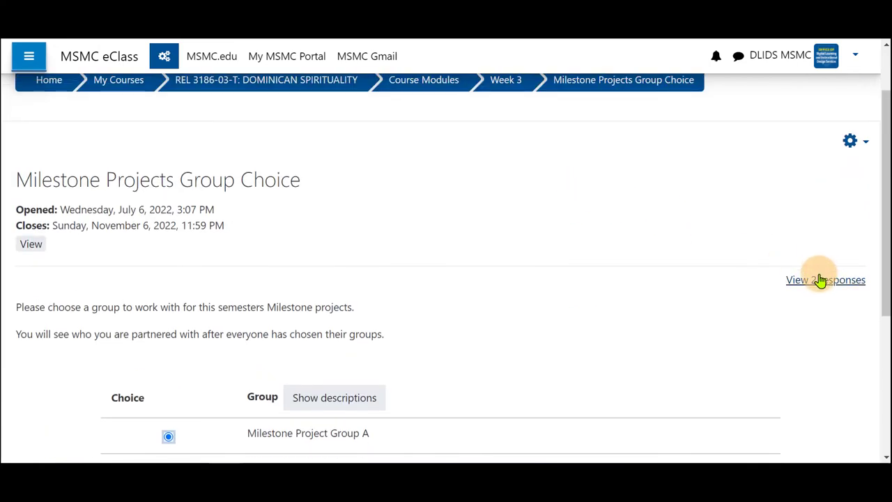
pyautogui.click(825, 279)
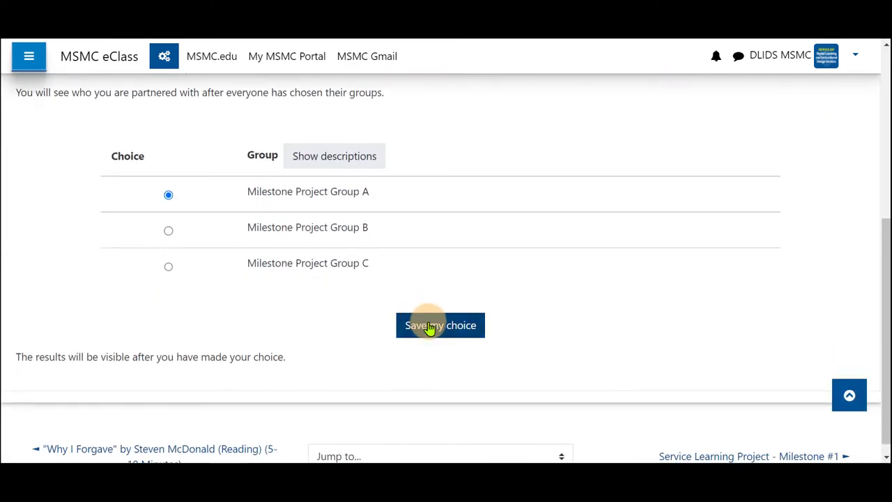
# Save the Group A choice, then reveal and hide each group's member list
pyautogui.click(440, 325)
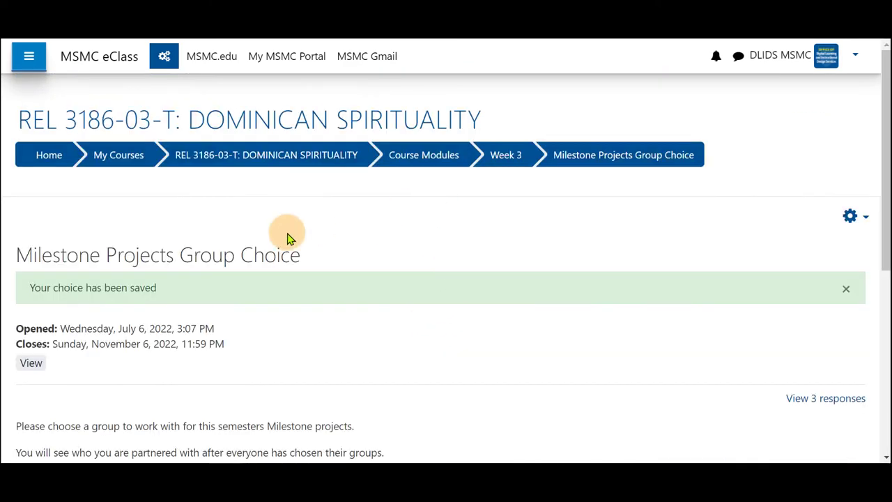
pyautogui.scroll(-3)
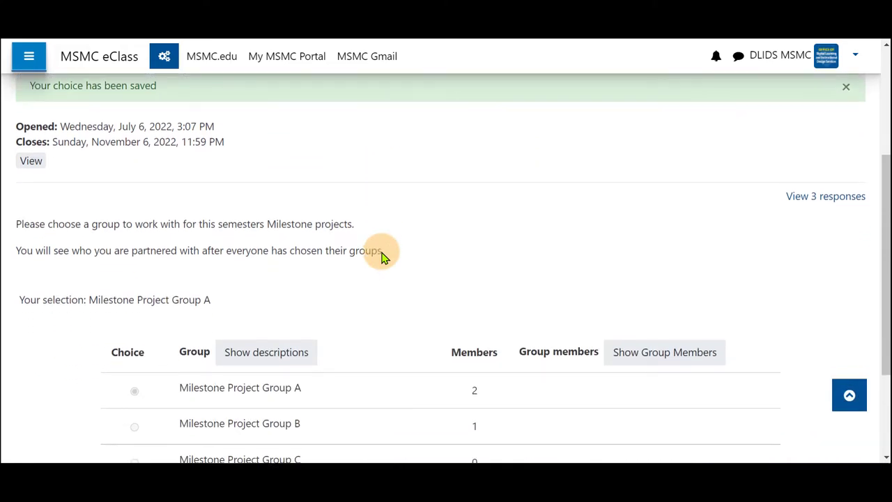
pyautogui.scroll(-3)
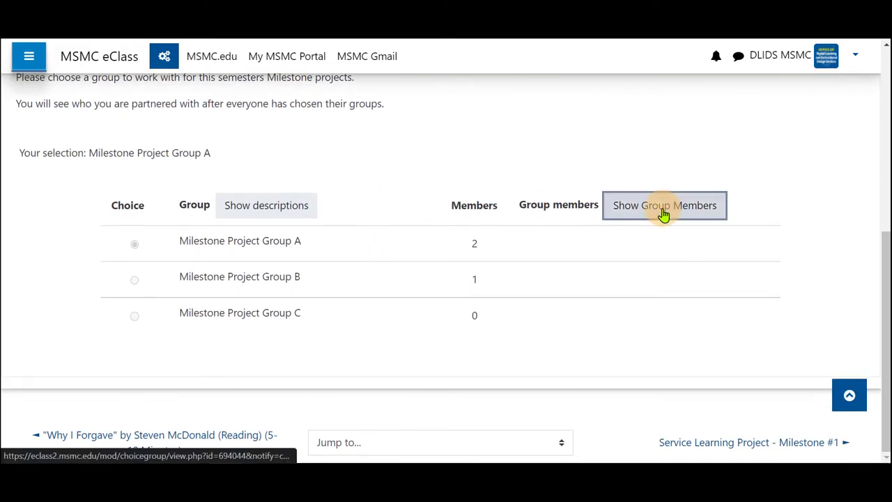
pyautogui.click(664, 204)
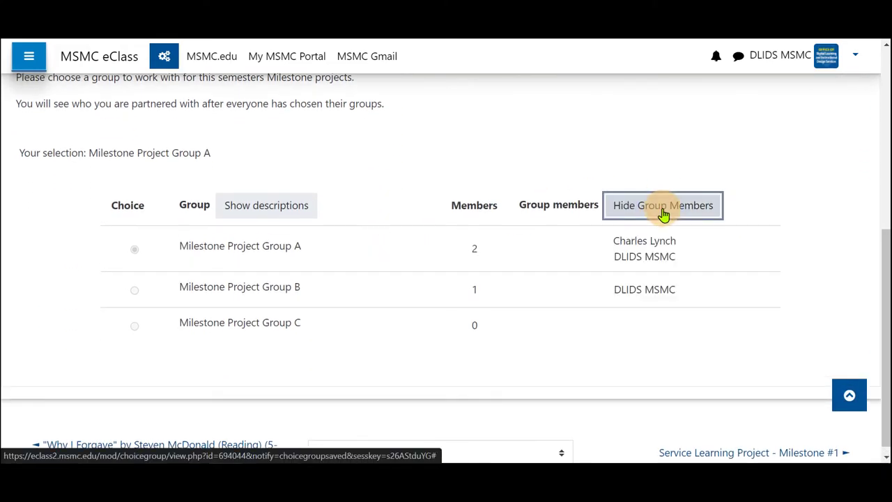
pyautogui.moveTo(574, 171)
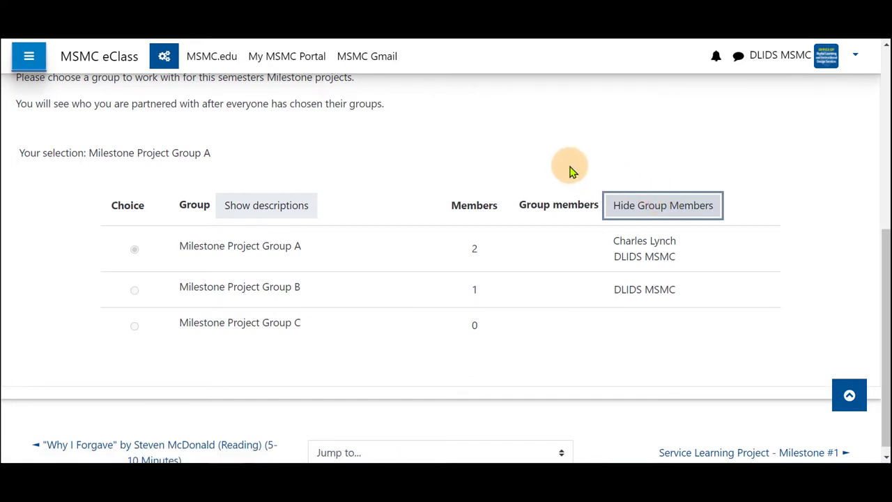
pyautogui.moveTo(653, 255)
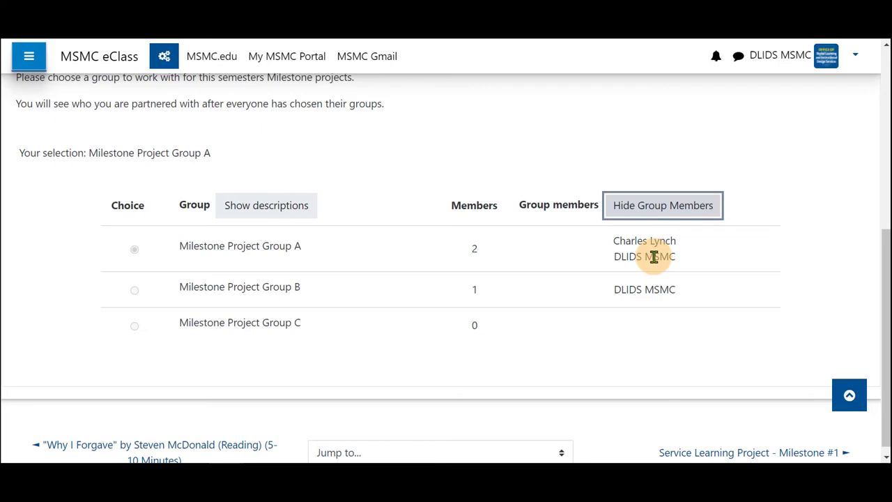
pyautogui.moveTo(593, 180)
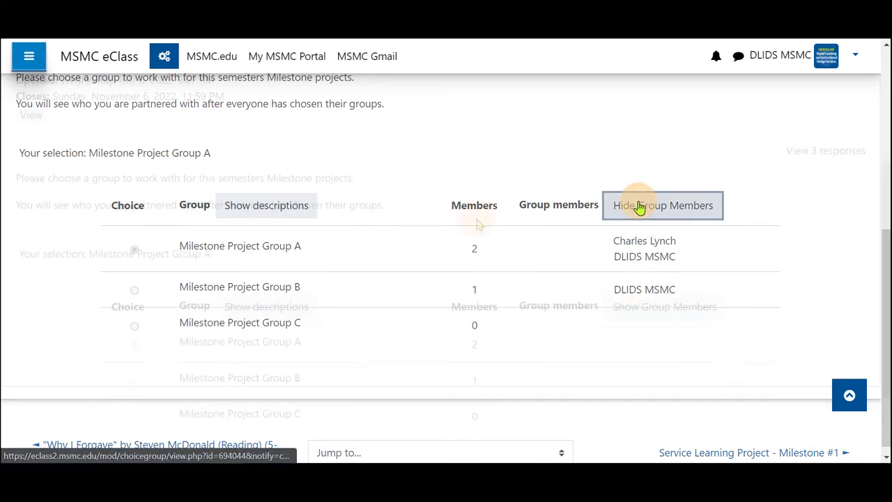
pyautogui.click(662, 205)
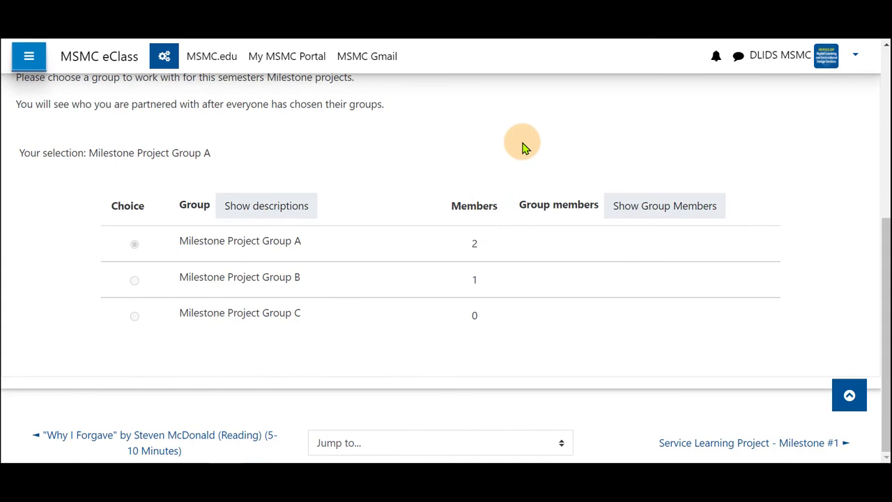